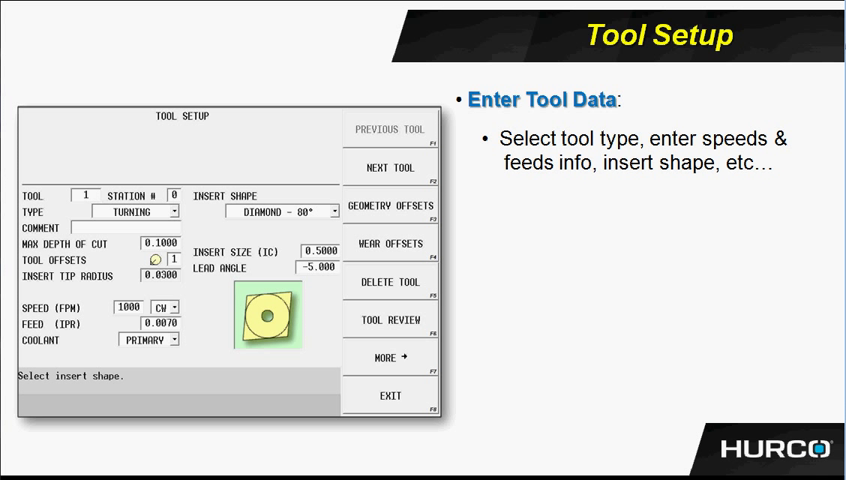
# Show the Tool Geometry Offsets table with X/Z offsets, nose radius and tip orientation per tool
pyautogui.click(390, 205)
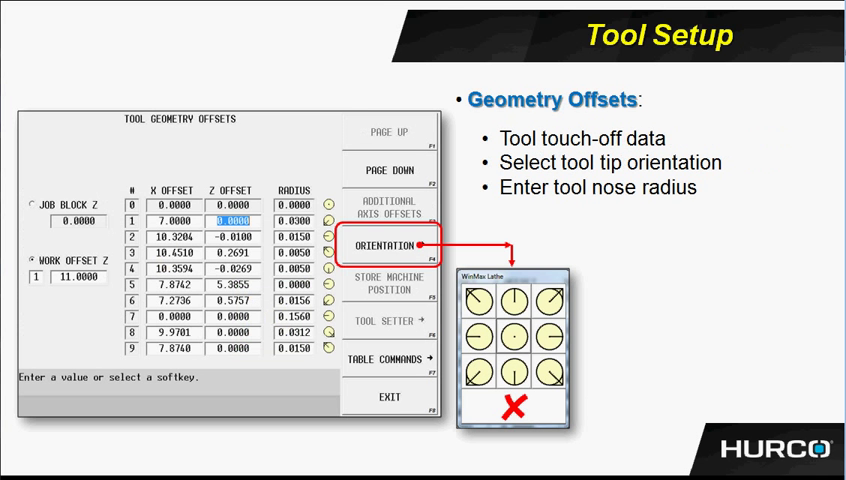